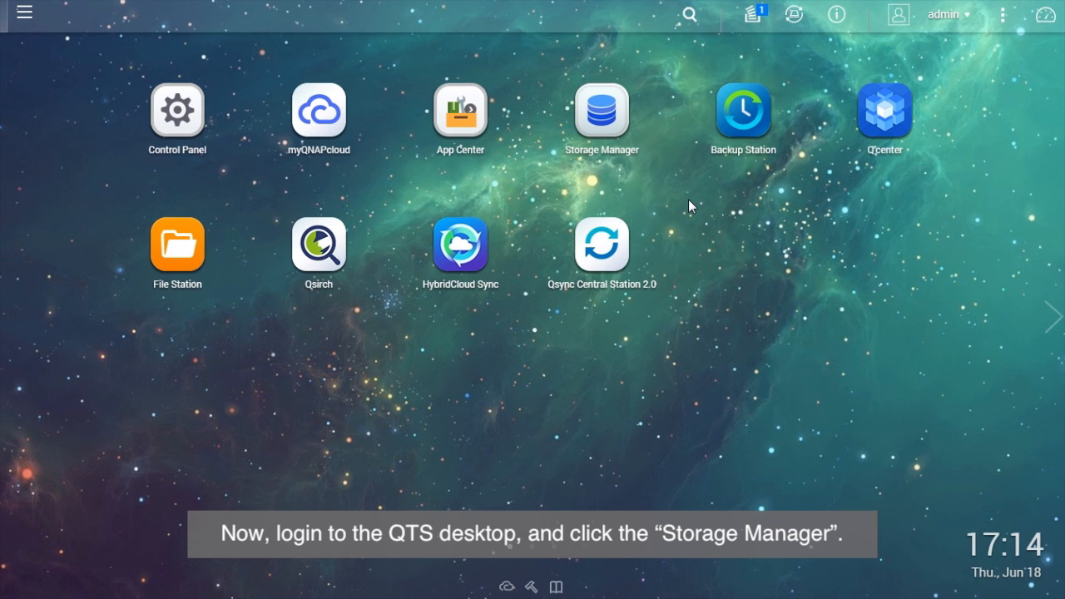
# In Storage Manager's Storage Space, expand Storage Pool 2 and select DataVol2.
pyautogui.click(601, 109)
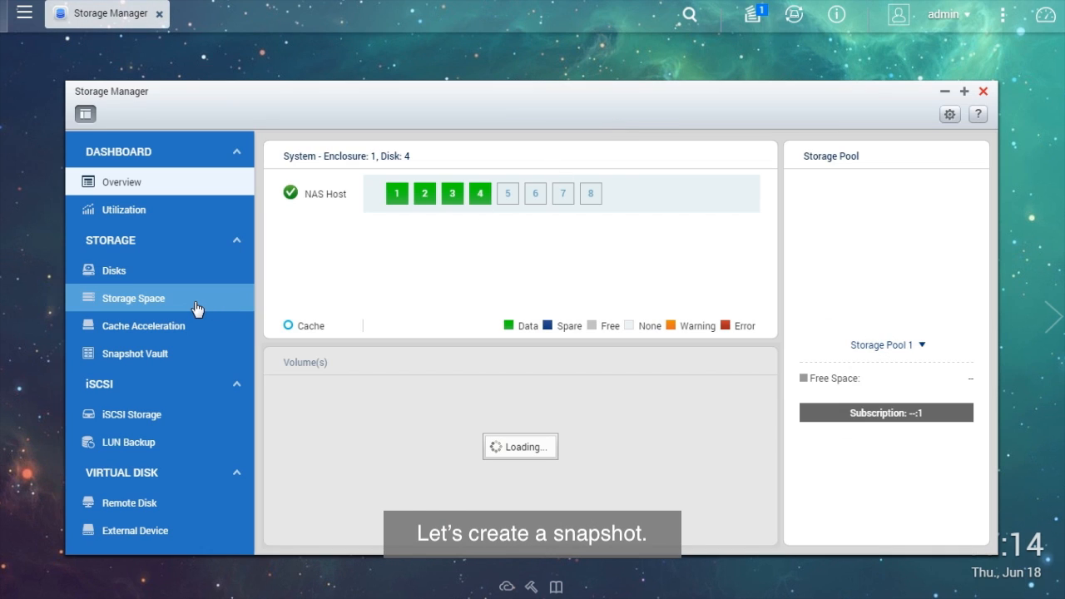
pyautogui.click(132, 298)
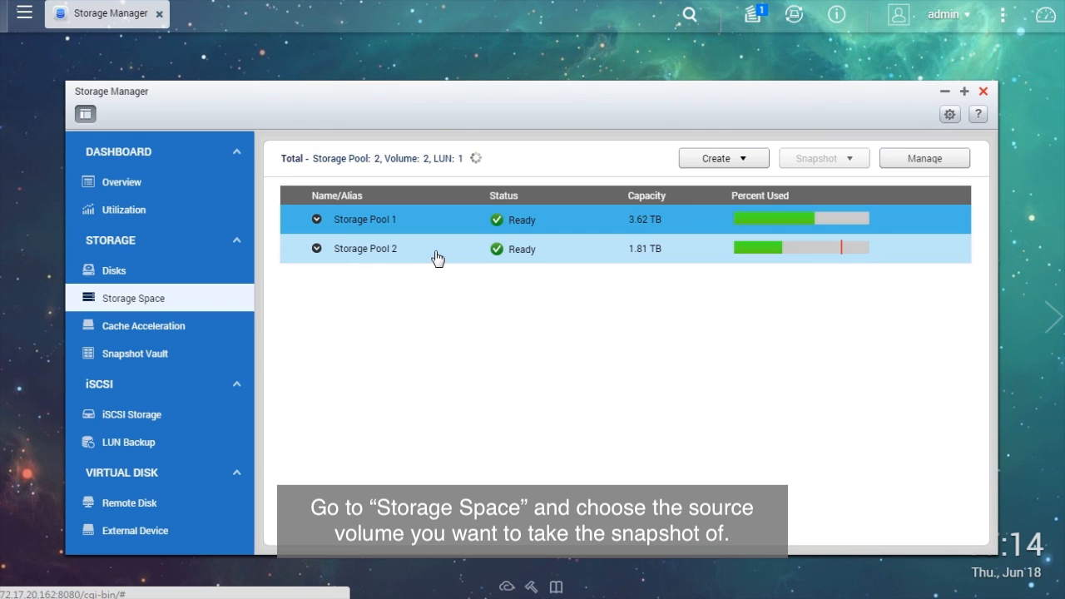
pyautogui.click(316, 248)
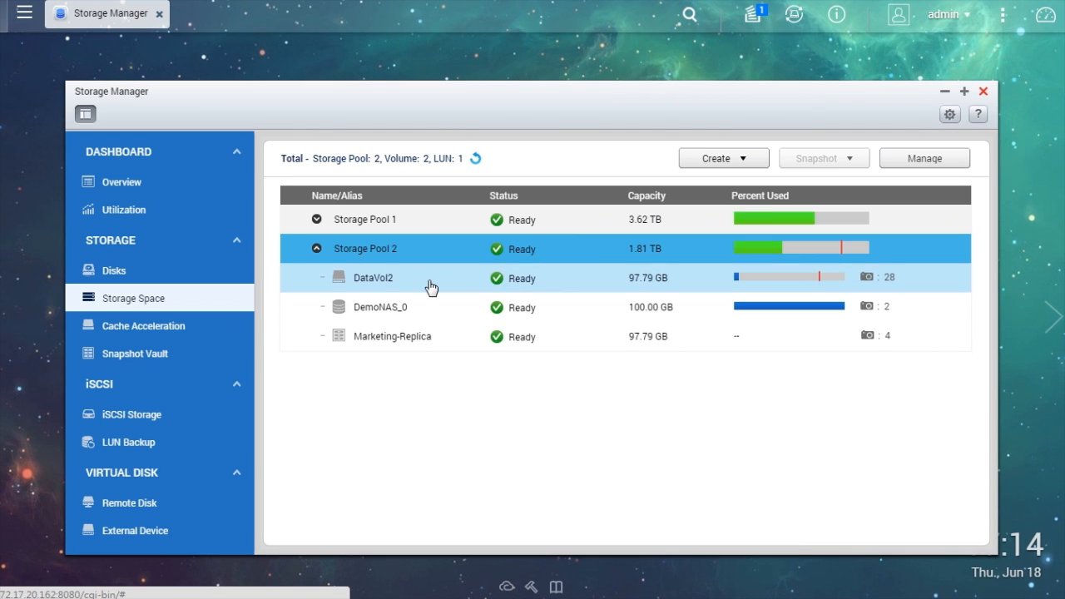
pyautogui.click(372, 277)
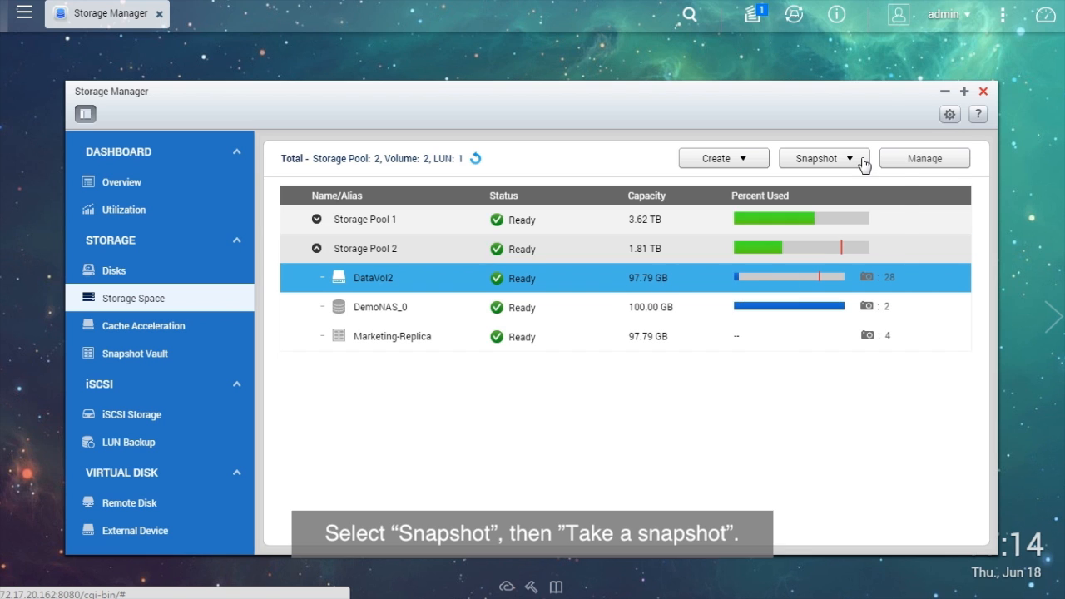
# Take a DataVol2 snapshot named snap6, kept for 3 days, and dismiss the notice.
pyautogui.click(824, 158)
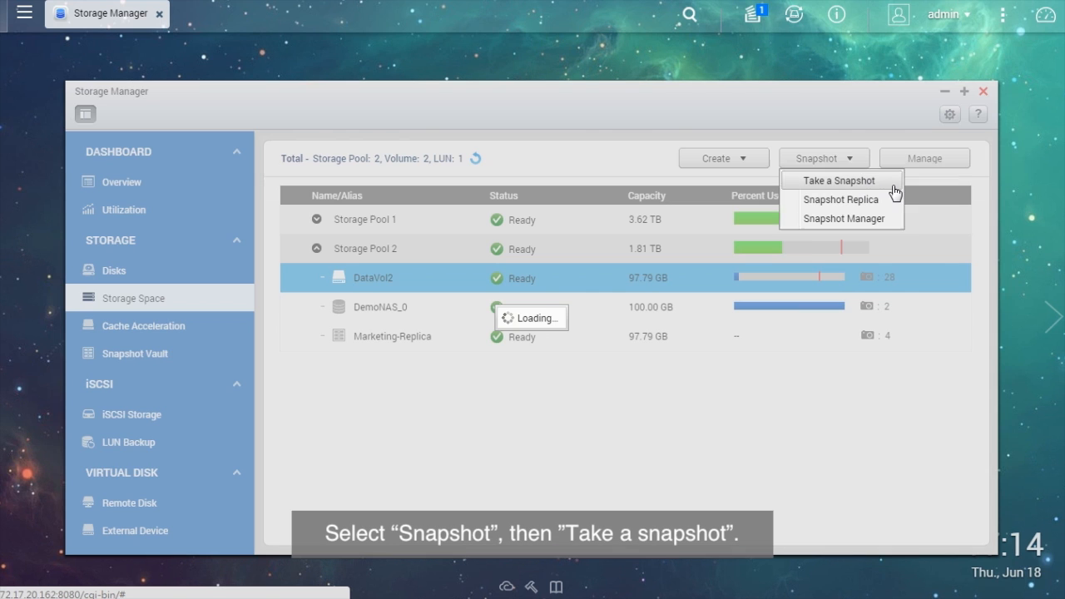
pyautogui.click(838, 179)
pyautogui.write('snap6')
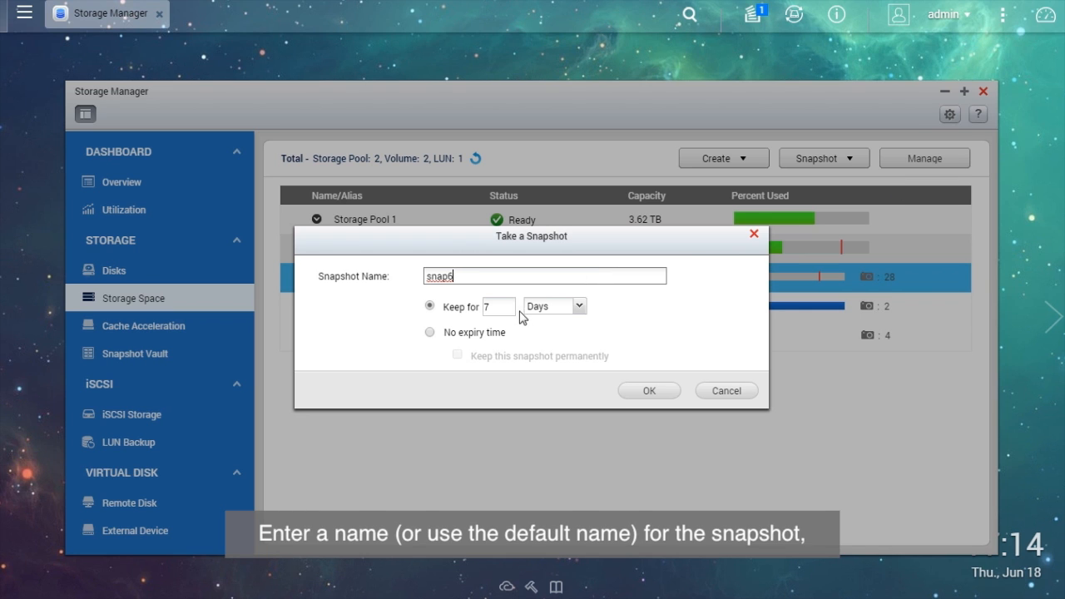
pyautogui.write('3')
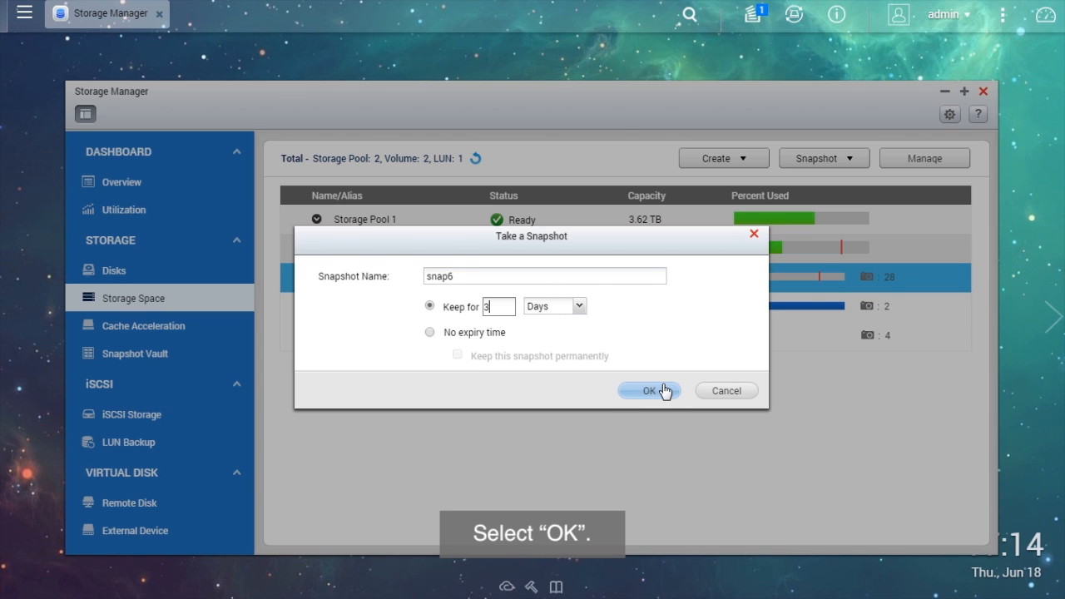
pyautogui.click(649, 391)
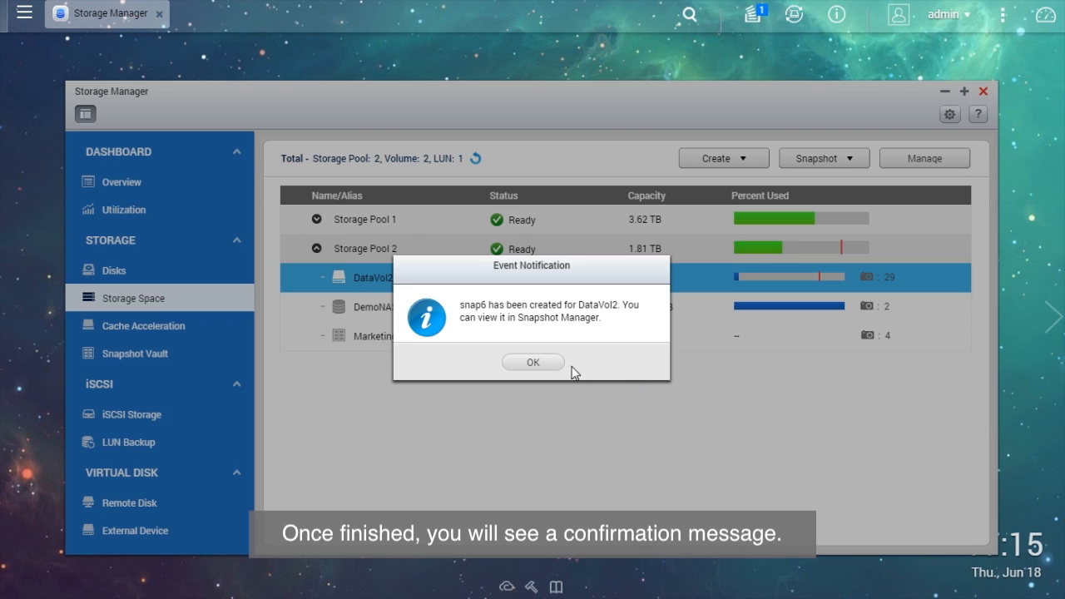
pyautogui.click(532, 362)
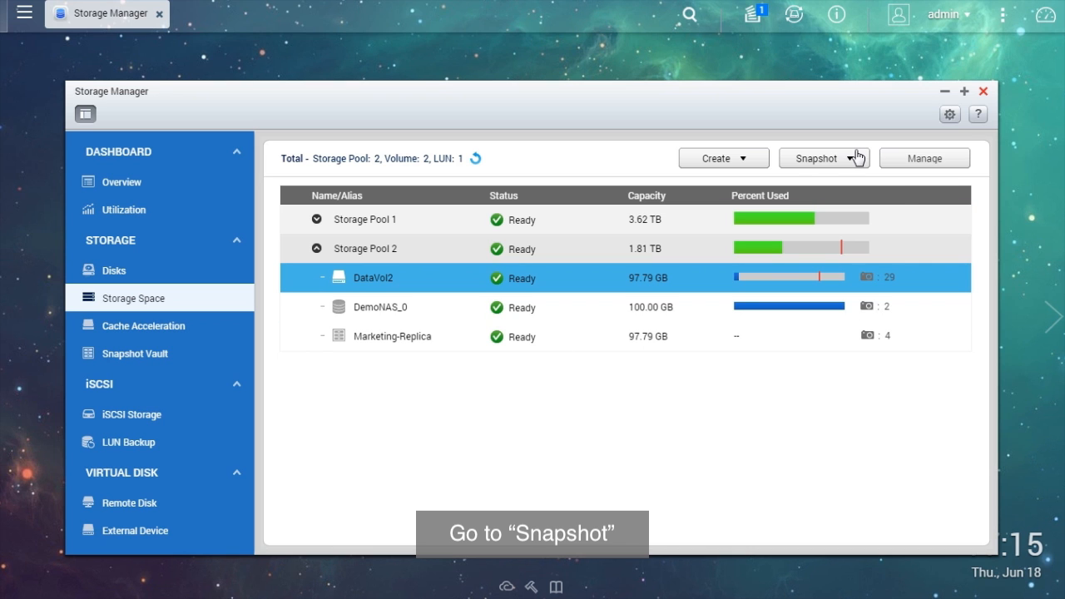
# Open DataVol2's Snapshot Manager, select snap6 and browse its folders in the preview.
pyautogui.click(819, 158)
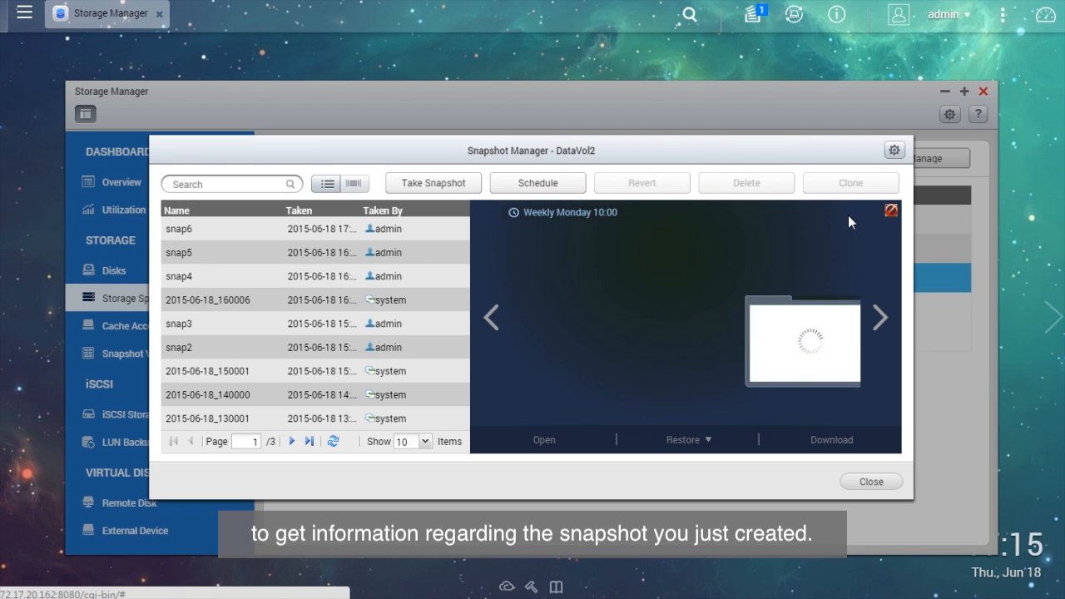
pyautogui.click(179, 229)
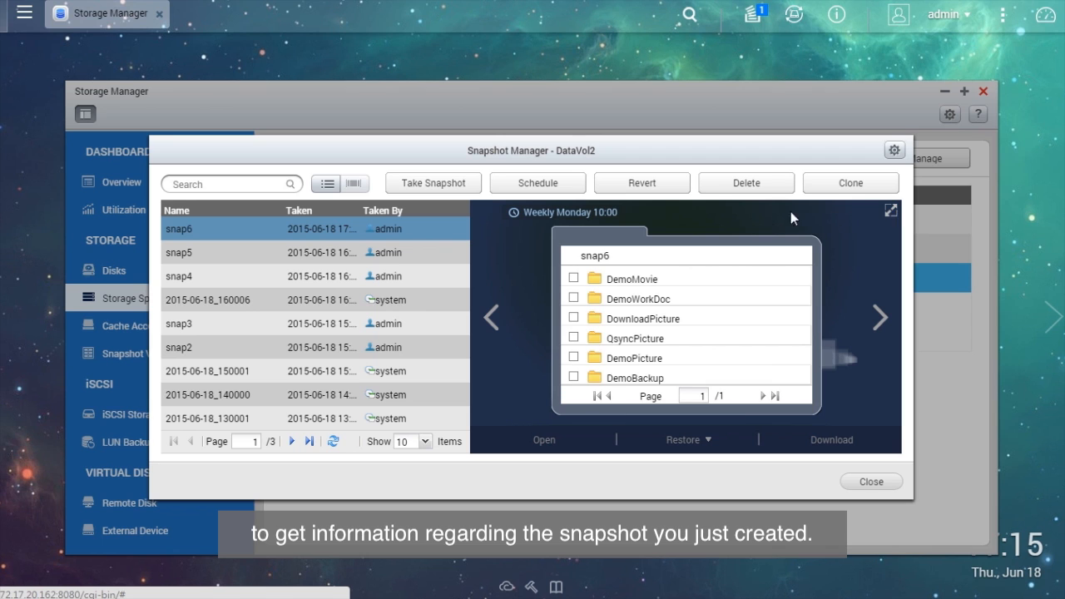
pyautogui.moveTo(447, 230)
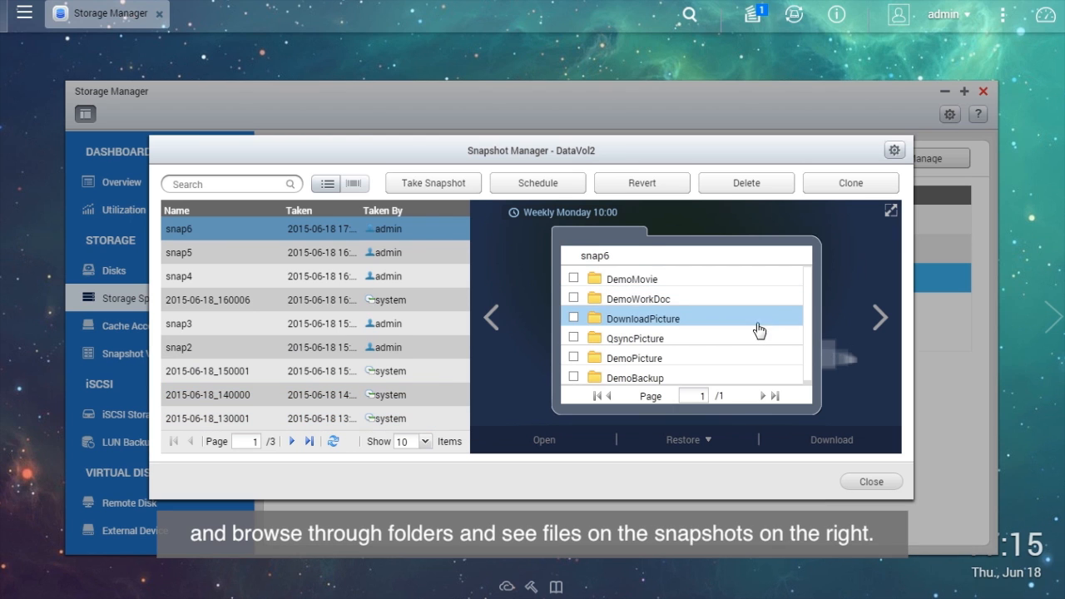
pyautogui.moveTo(391, 218)
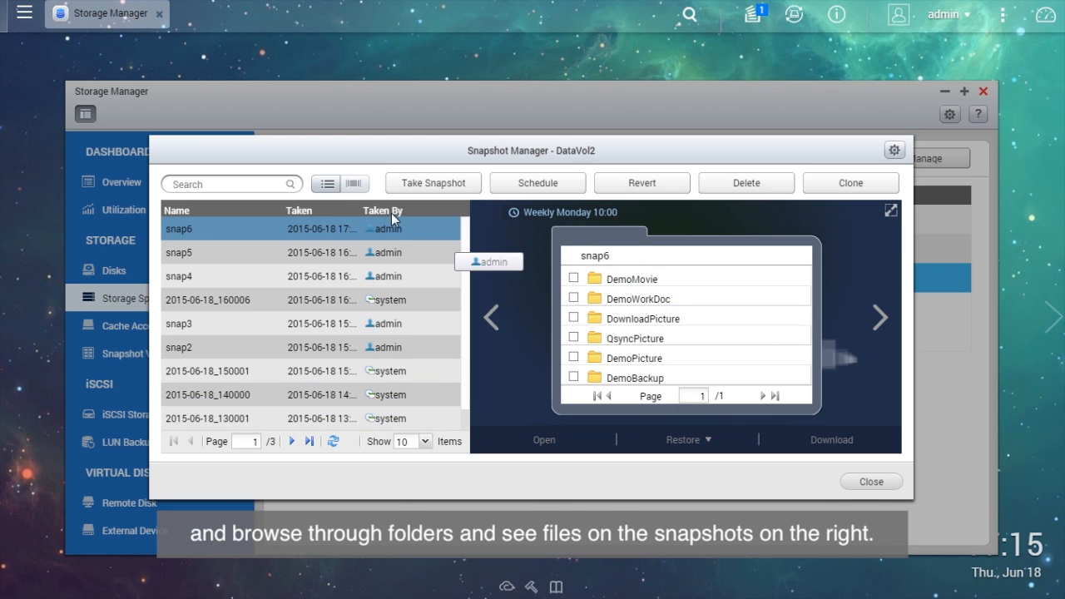
pyautogui.click(325, 183)
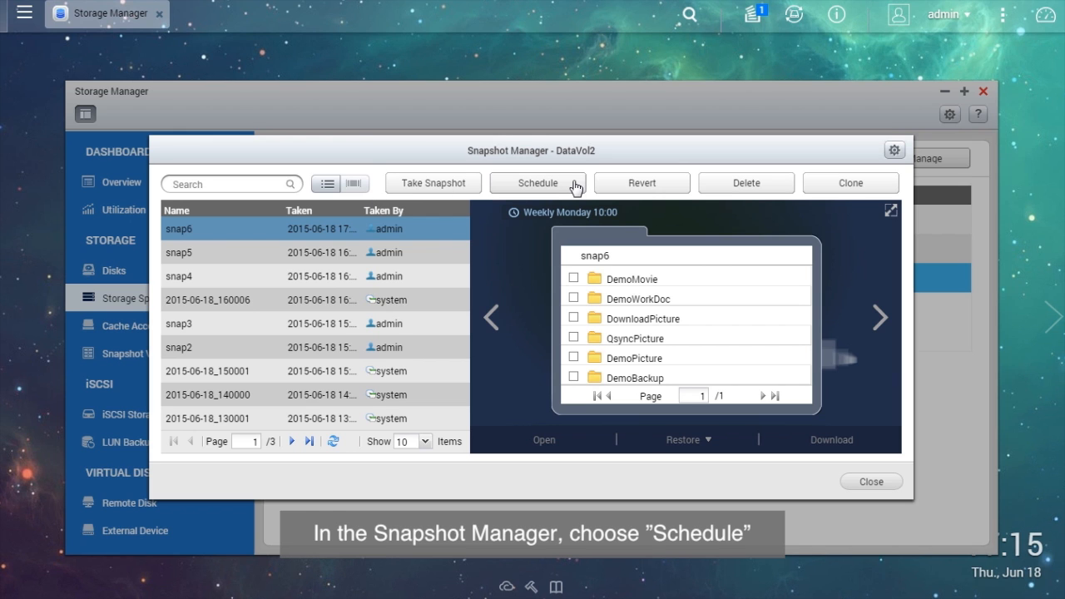
# Enable an hourly DataVol2 snapshot schedule with 2-day retention and dismiss the notice.
pyautogui.click(539, 182)
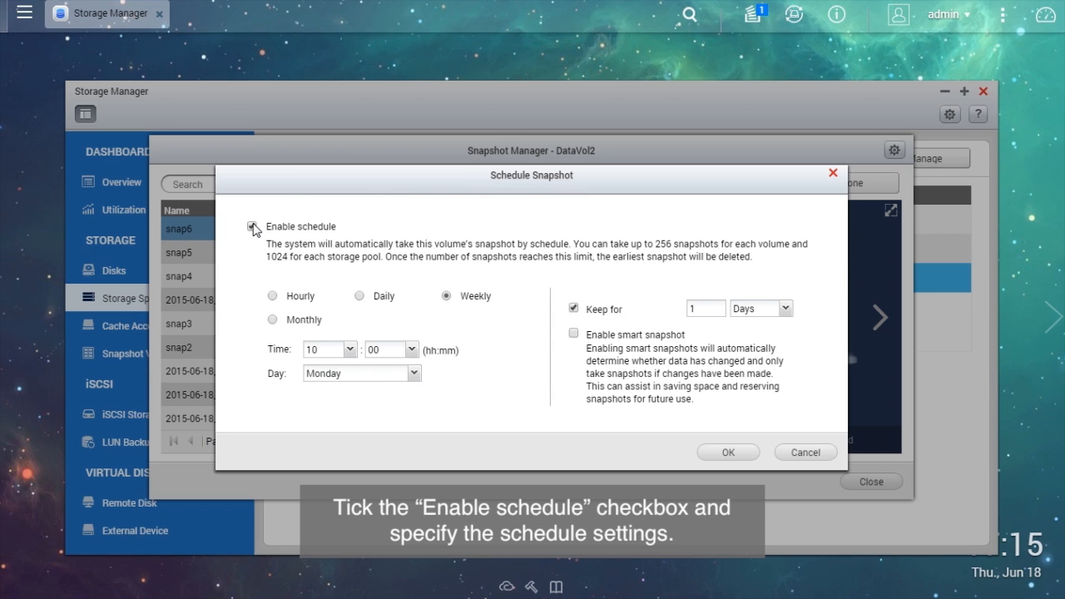
pyautogui.click(272, 296)
pyautogui.write('2')
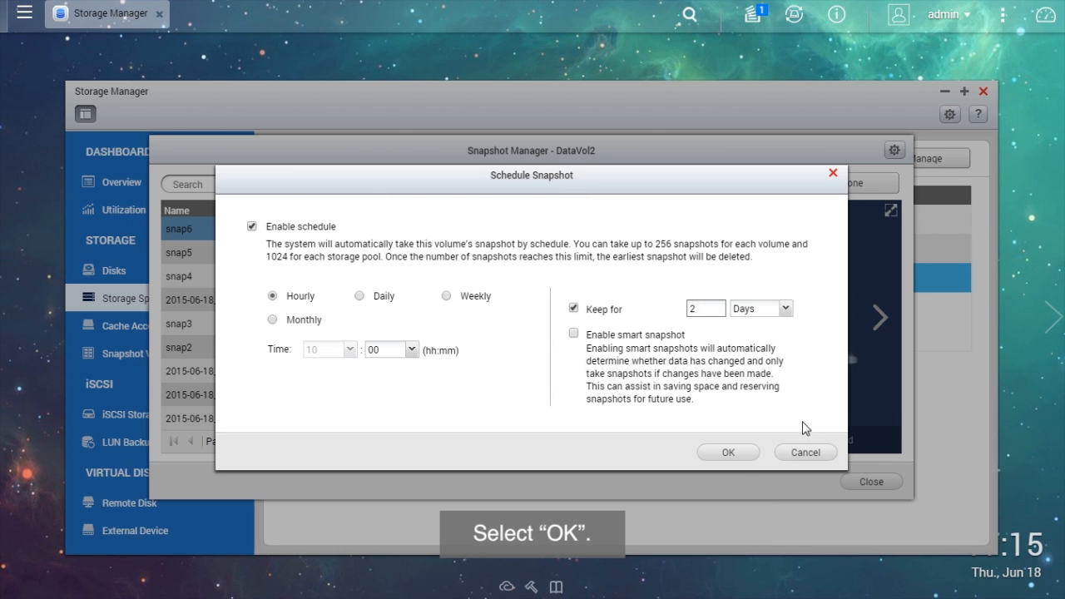
pyautogui.click(727, 452)
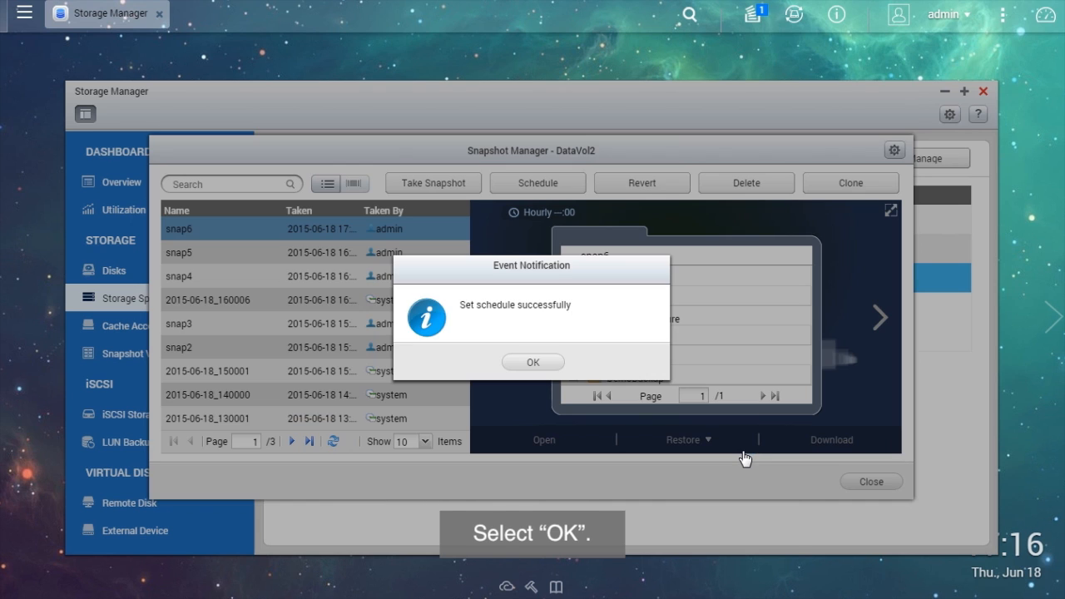
pyautogui.click(532, 361)
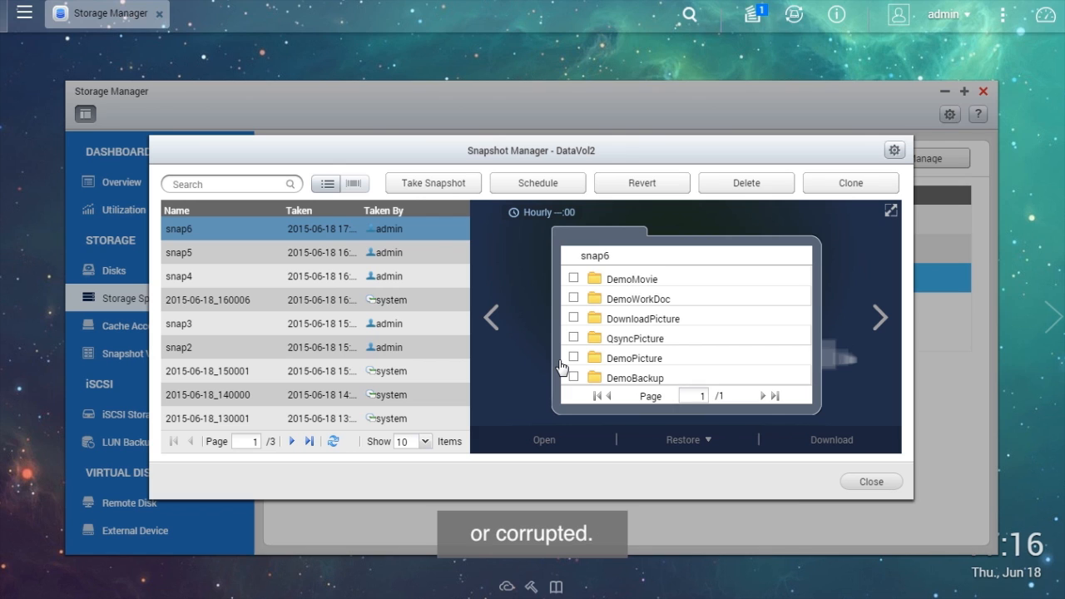
# Restore DemoMovie from snap6 to its original location, overwriting current files.
pyautogui.click(573, 278)
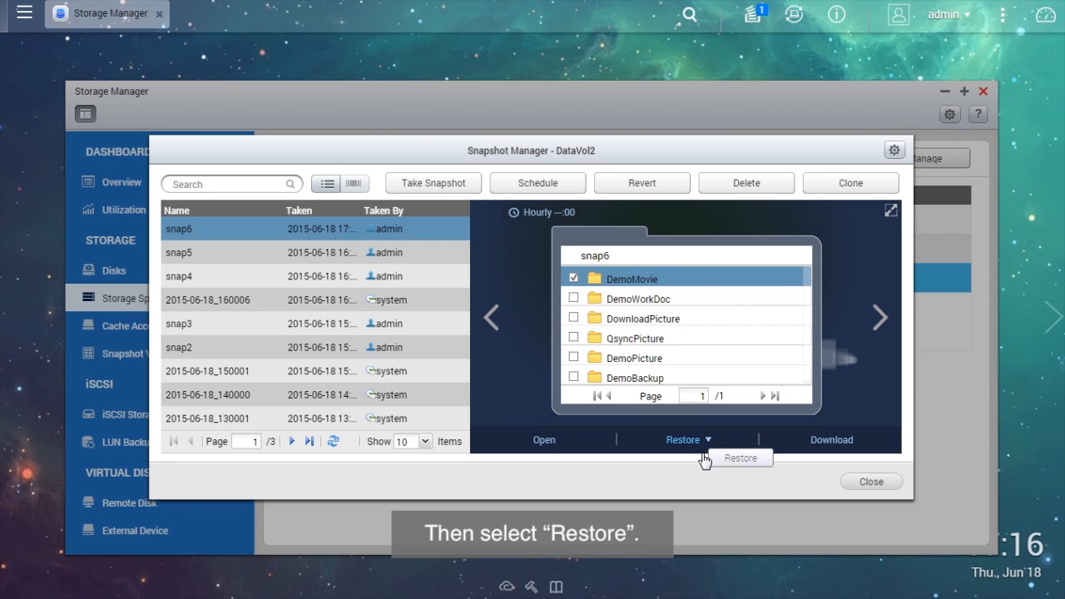
pyautogui.click(688, 439)
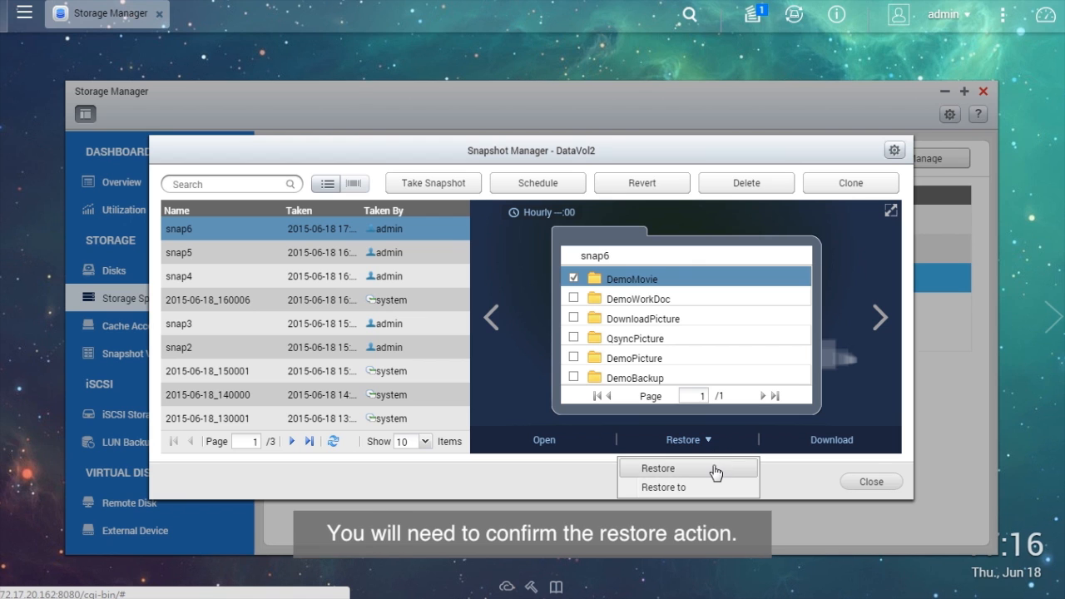
pyautogui.click(656, 467)
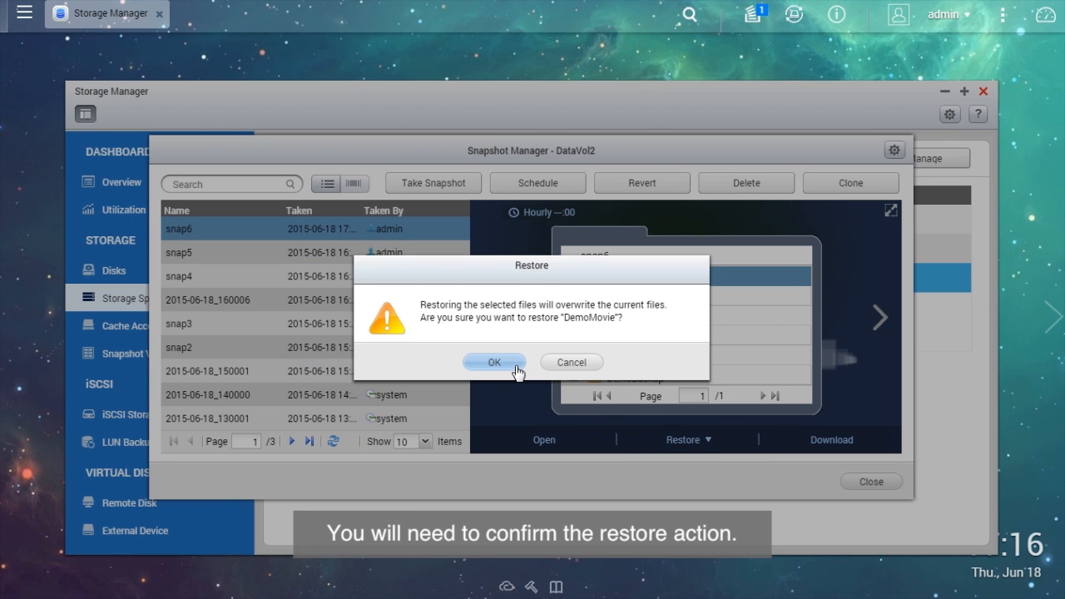
pyautogui.click(495, 362)
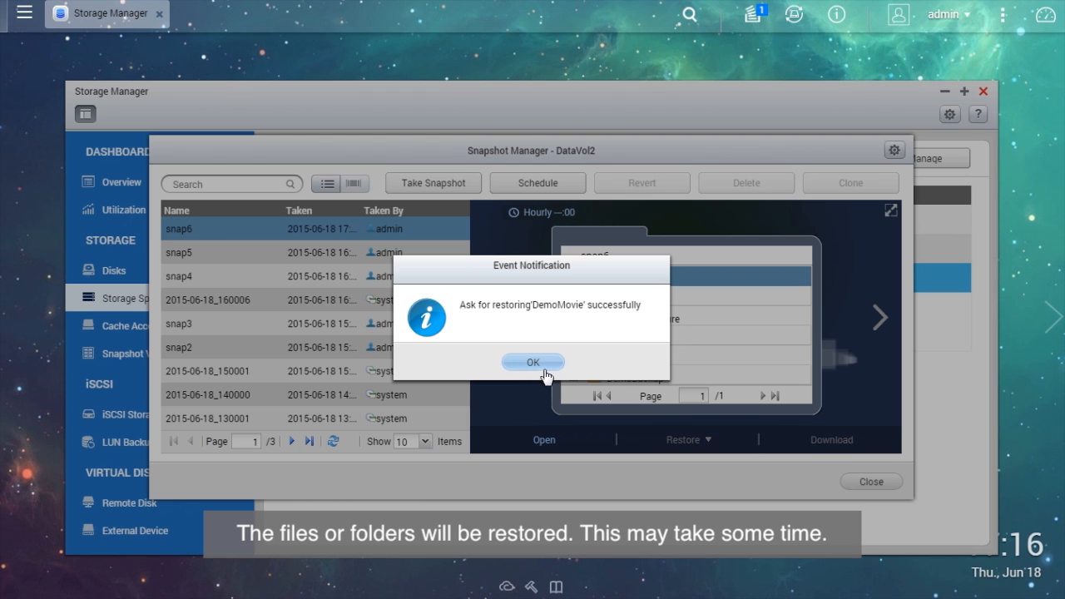
pyautogui.click(533, 362)
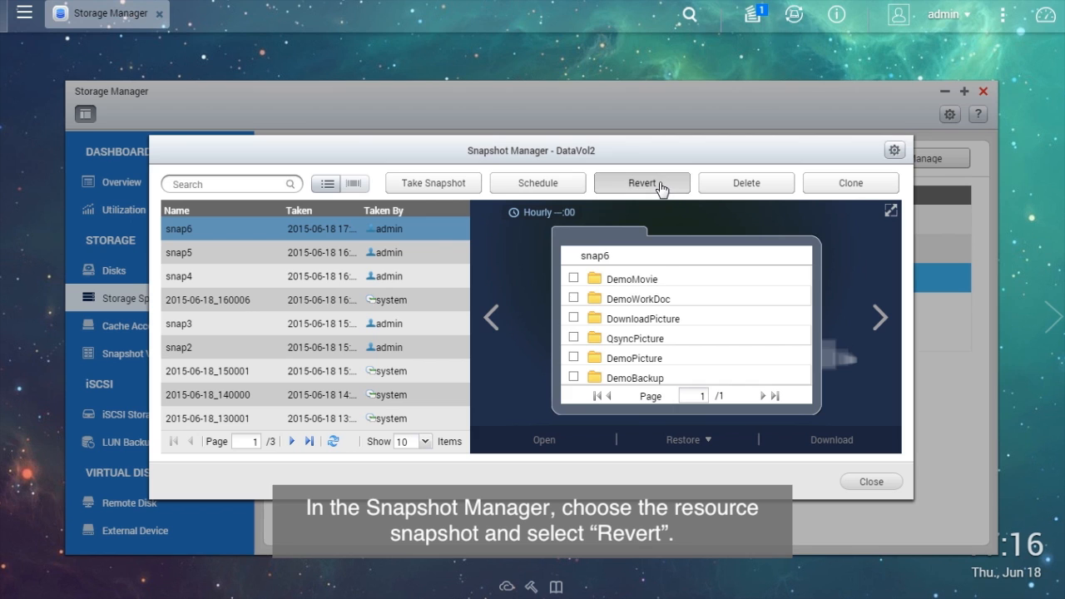
# Revert DataVol2 to snap6, confirm, dismiss the success notice, and close Snapshot Manager.
pyautogui.click(641, 182)
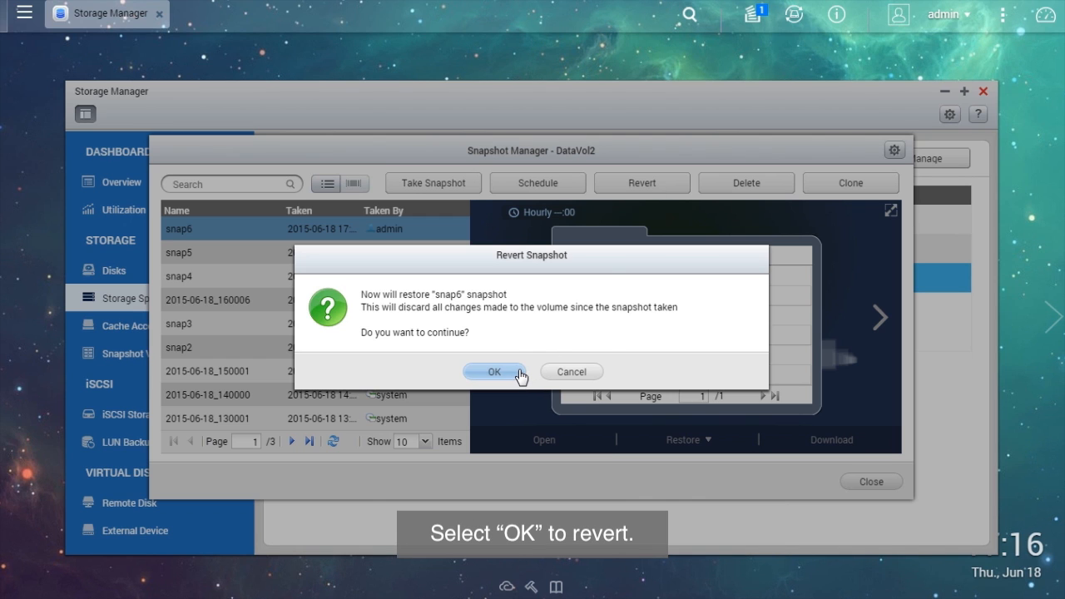
pyautogui.click(494, 371)
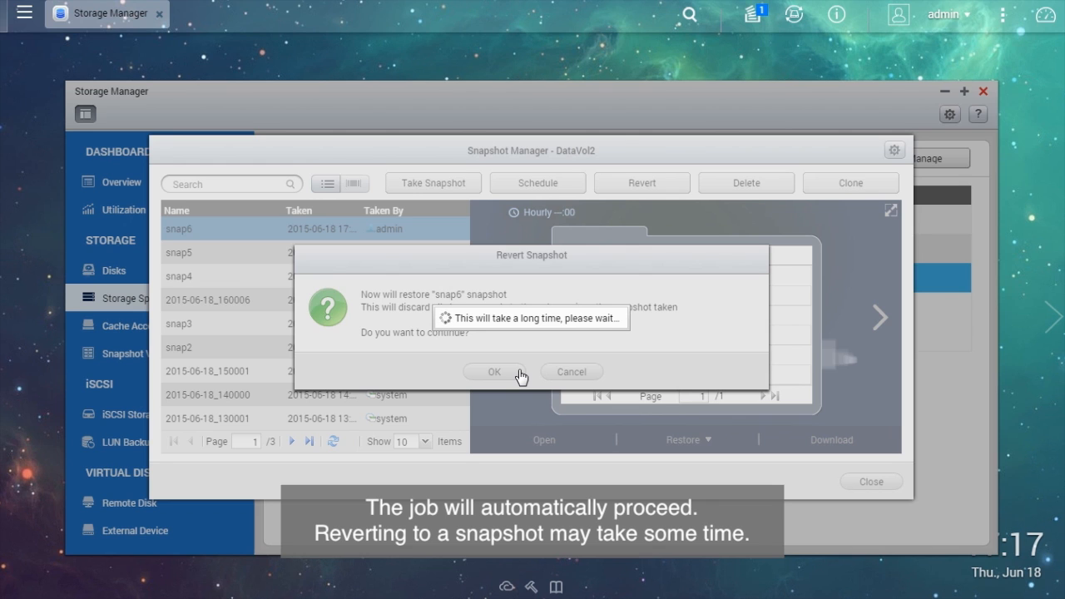
pyautogui.click(494, 371)
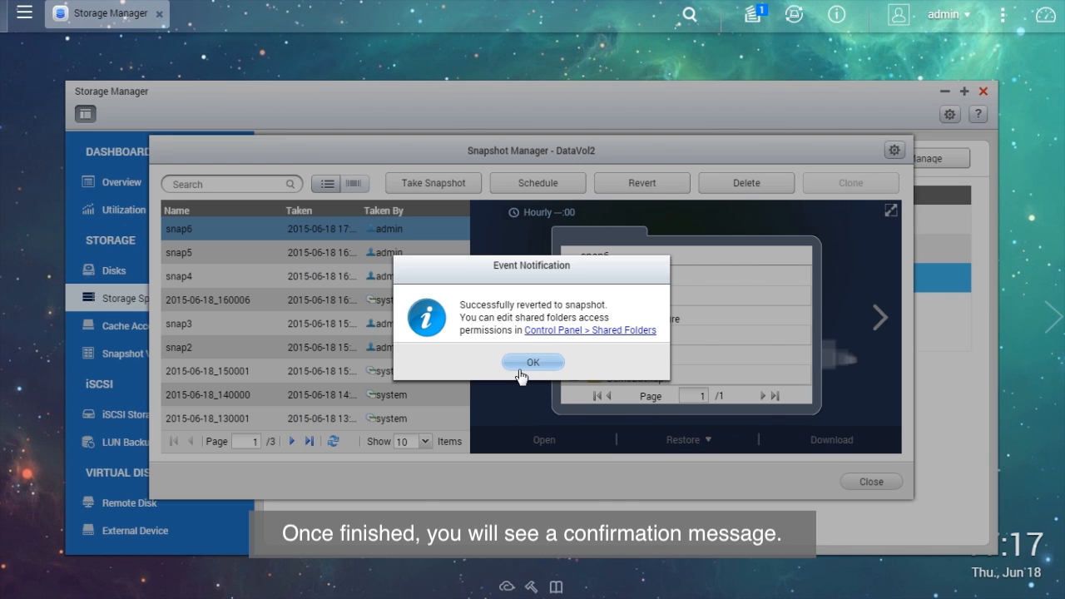
pyautogui.click(533, 362)
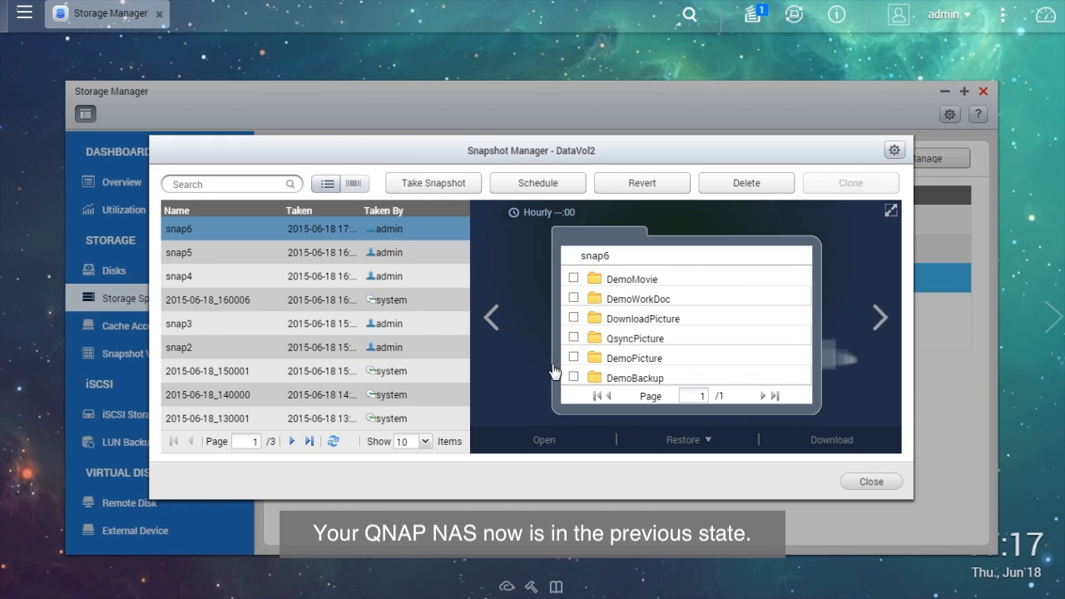
pyautogui.click(869, 481)
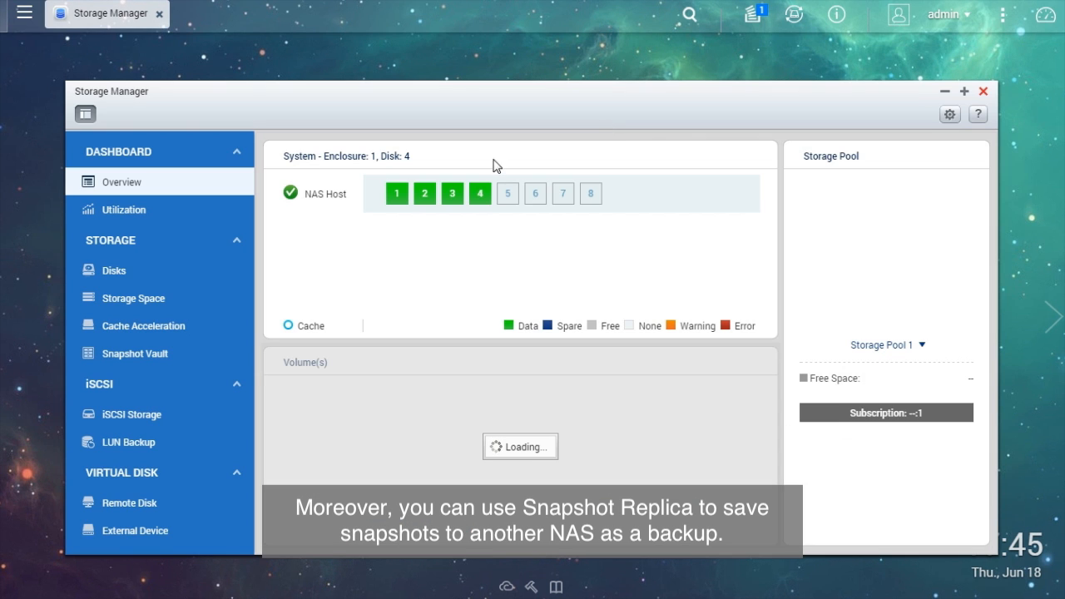
# Return to Storage Space and open Snapshot Replica from DataVol2's snapshot actions.
pyautogui.click(133, 298)
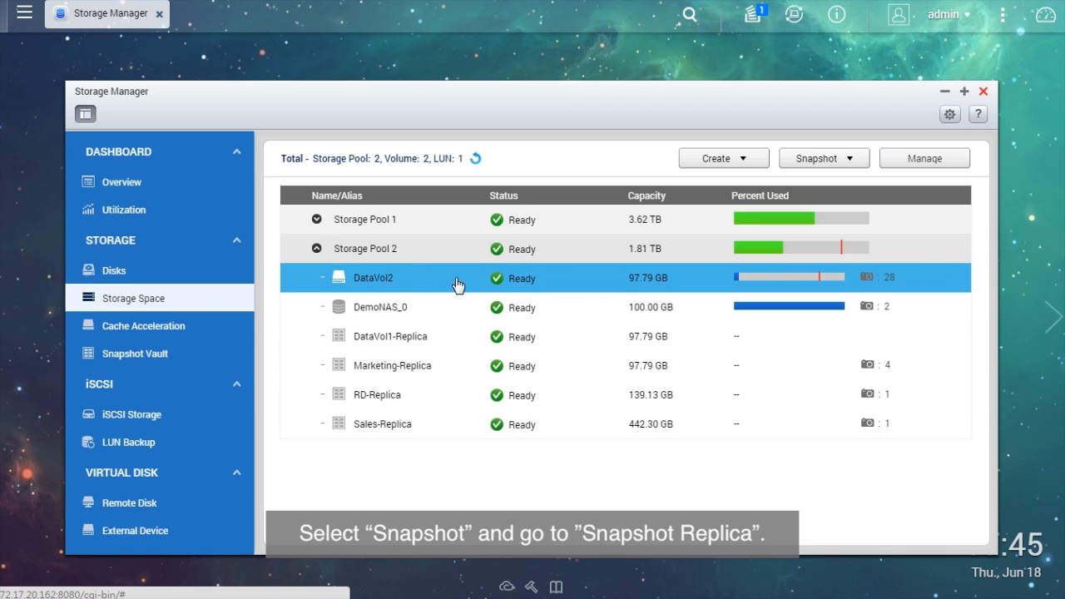
pyautogui.click(823, 158)
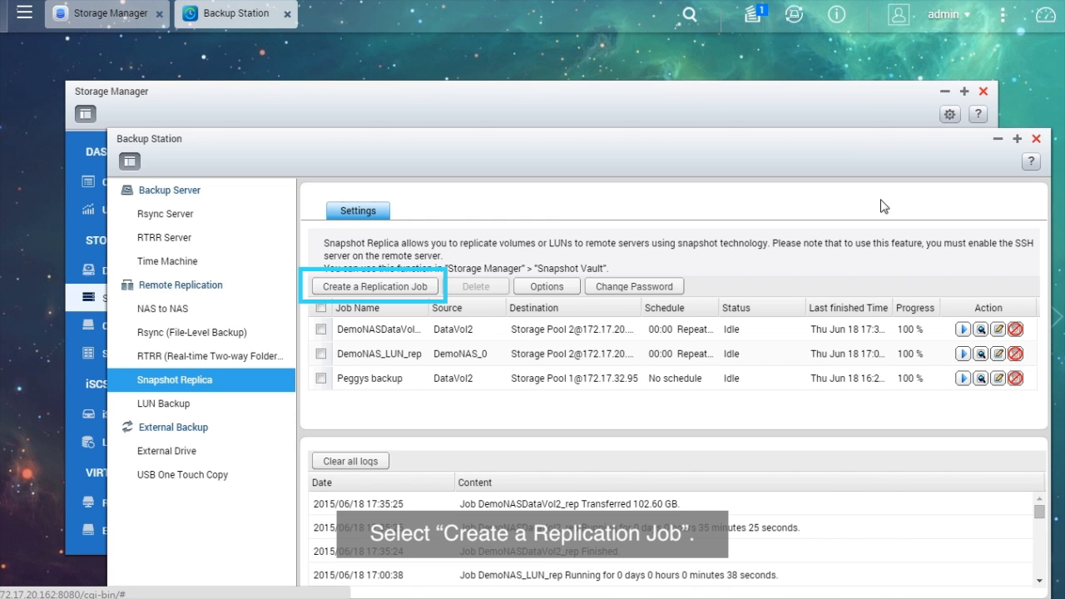
# Create a replication job named DataVol2_rep with DataVol2(volume) as source.
pyautogui.click(373, 286)
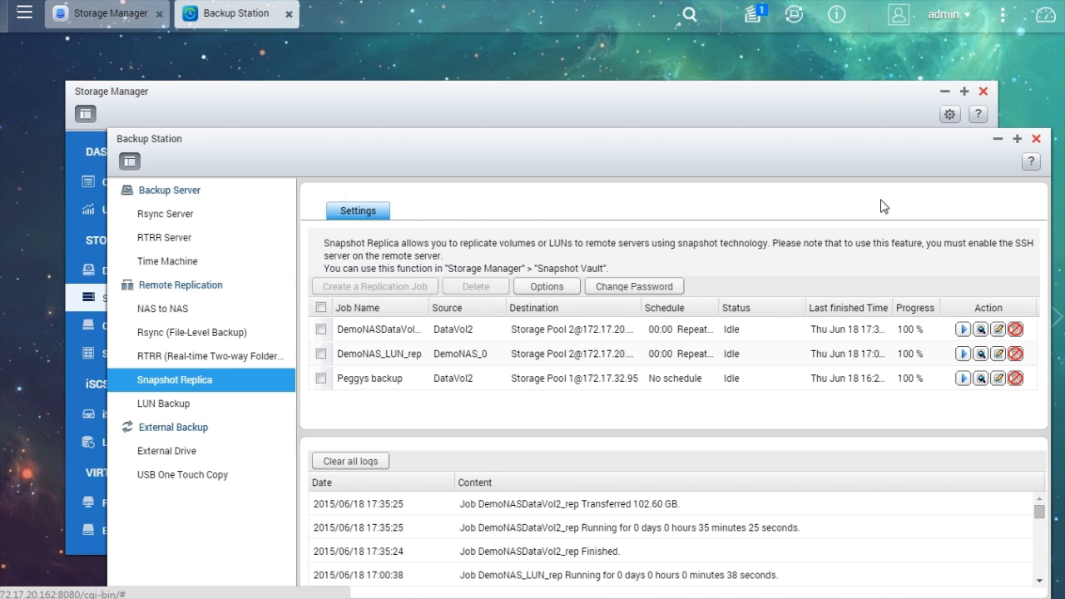
pyautogui.click(373, 286)
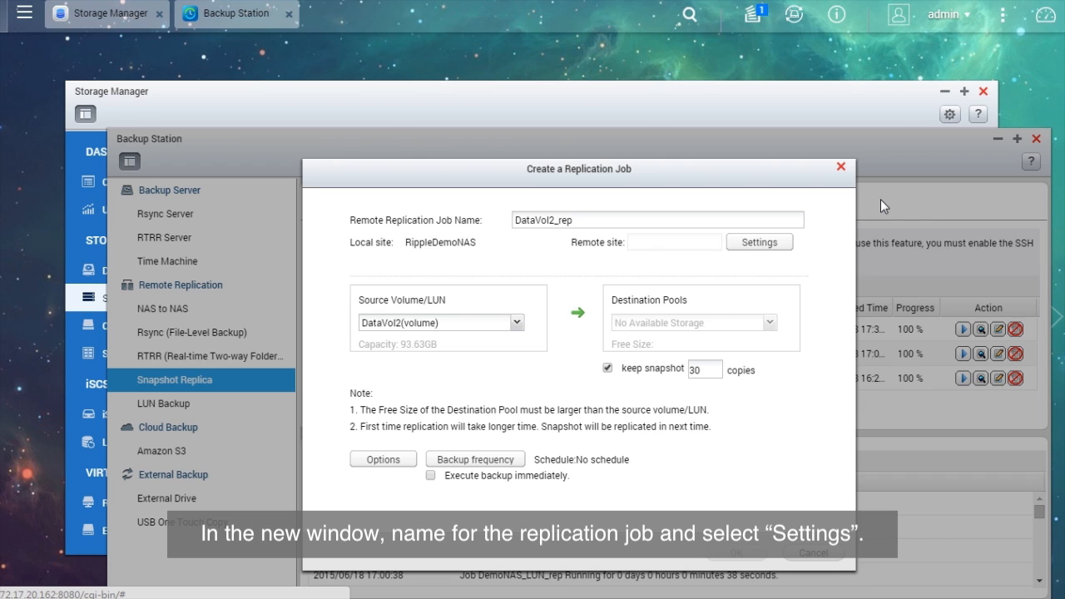
pyautogui.click(641, 220)
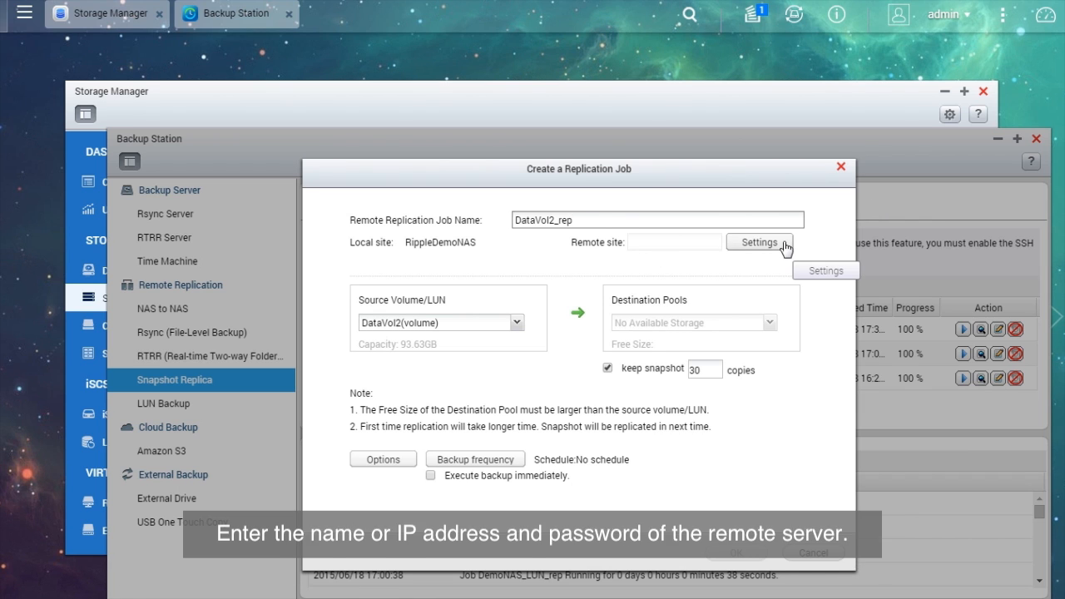
# Connect the job to remote server 172.17.32.95 with its password, testing successfully.
pyautogui.click(759, 242)
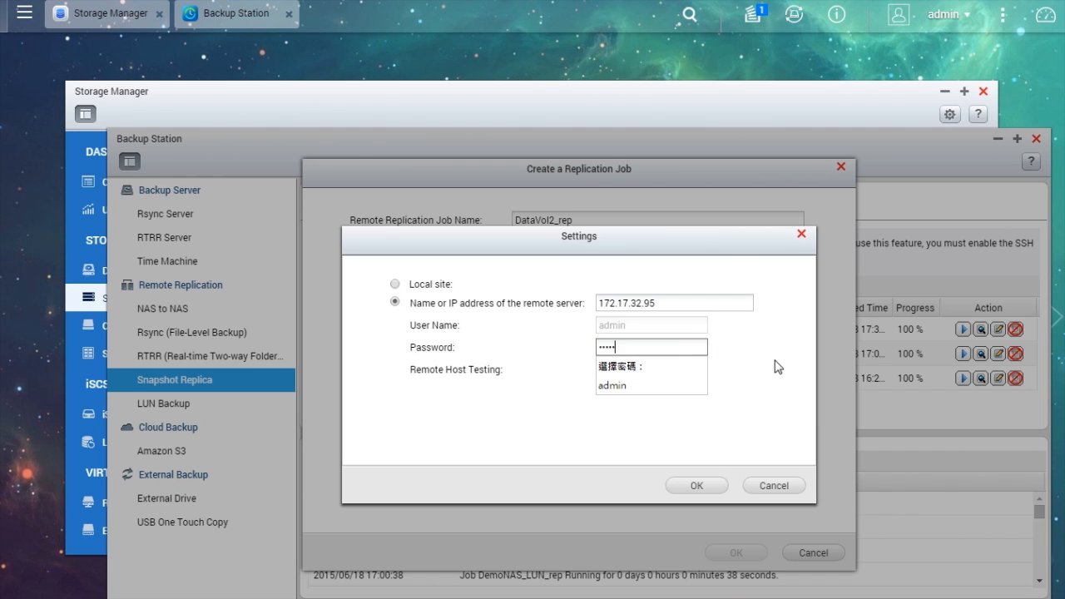
pyautogui.click(627, 369)
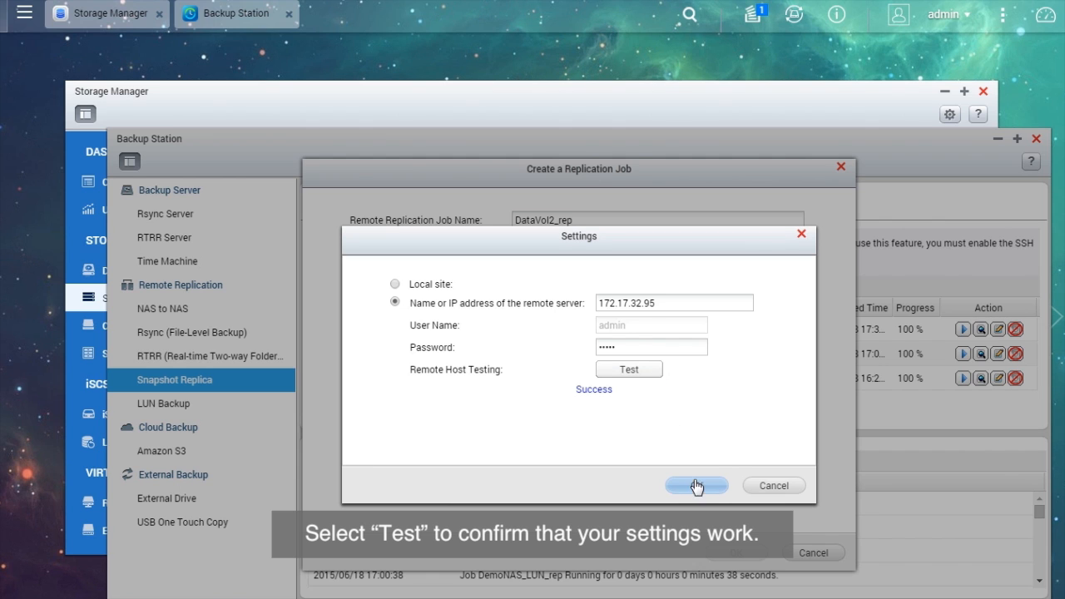
pyautogui.click(697, 485)
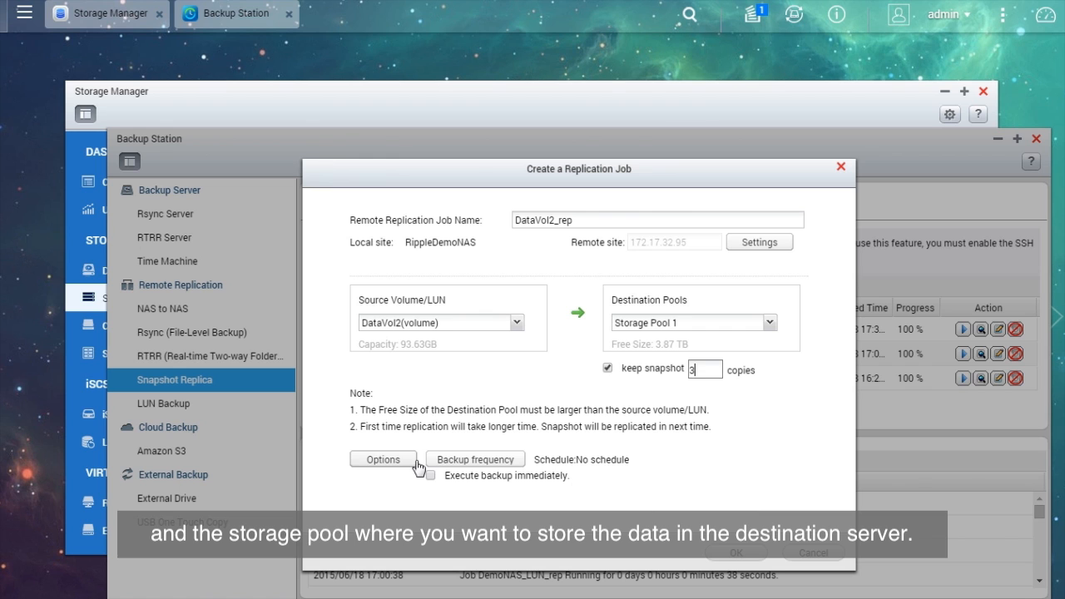
# Review encryption/compression options and confirm Backup frequency without enabling a schedule.
pyautogui.click(383, 460)
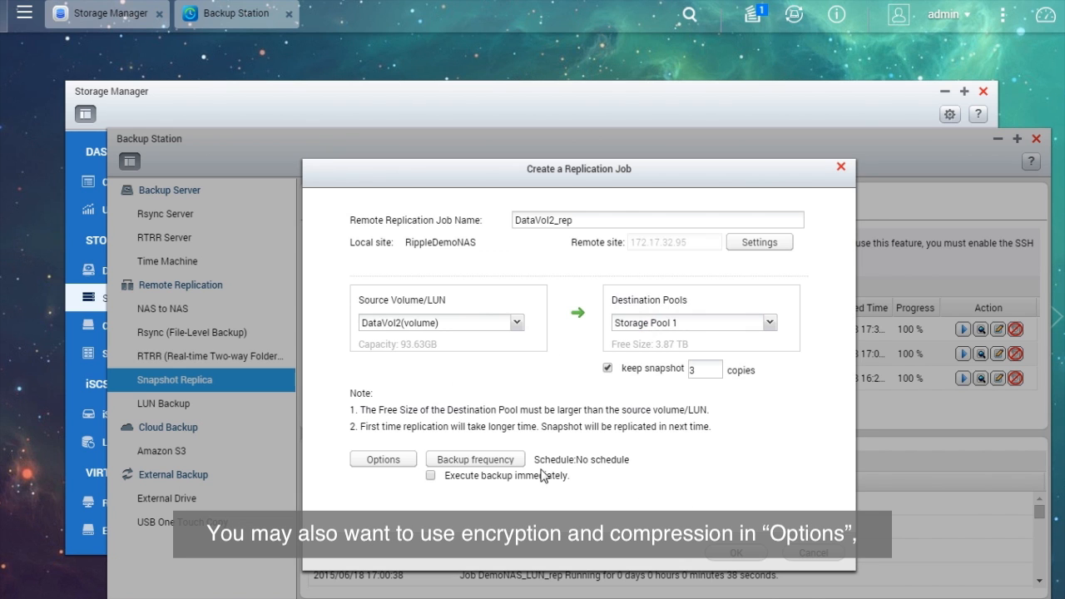
pyautogui.click(475, 459)
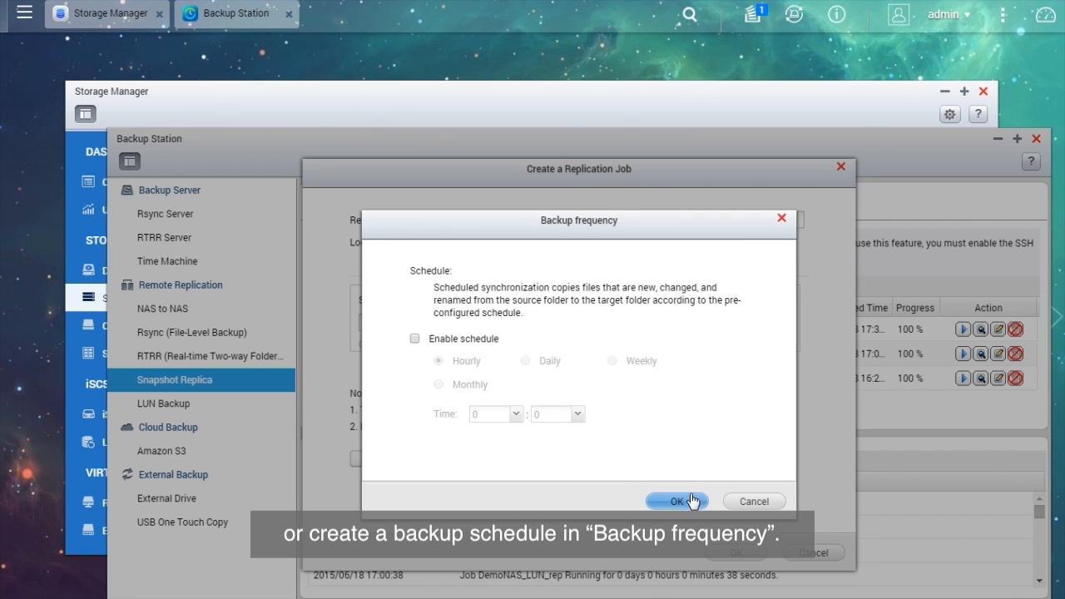
pyautogui.click(676, 501)
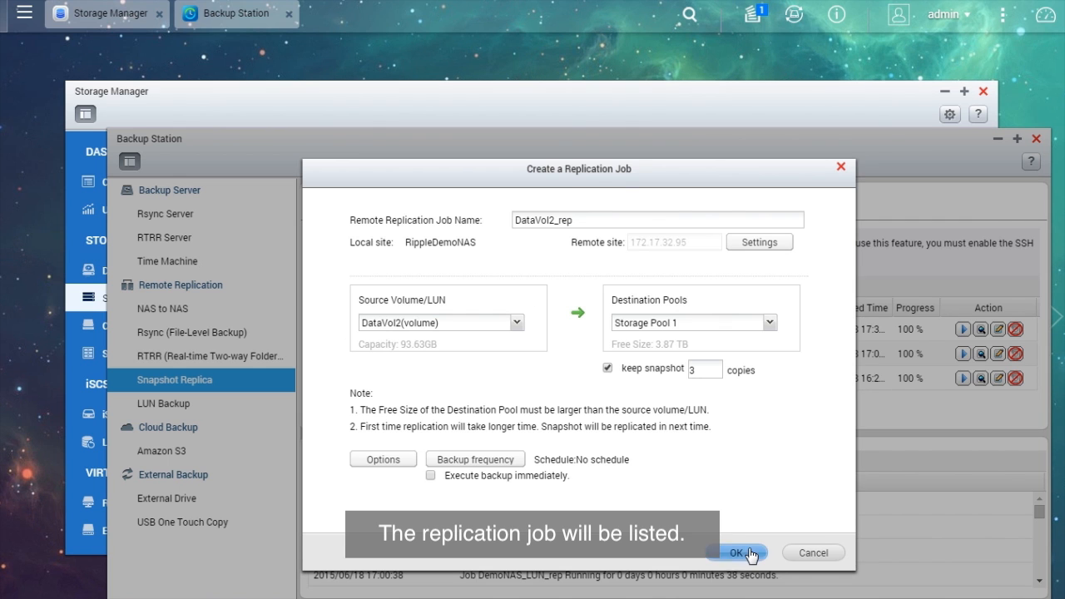
# Save the DataVol2_rep replication job, start it, and close Backup Station.
pyautogui.click(736, 552)
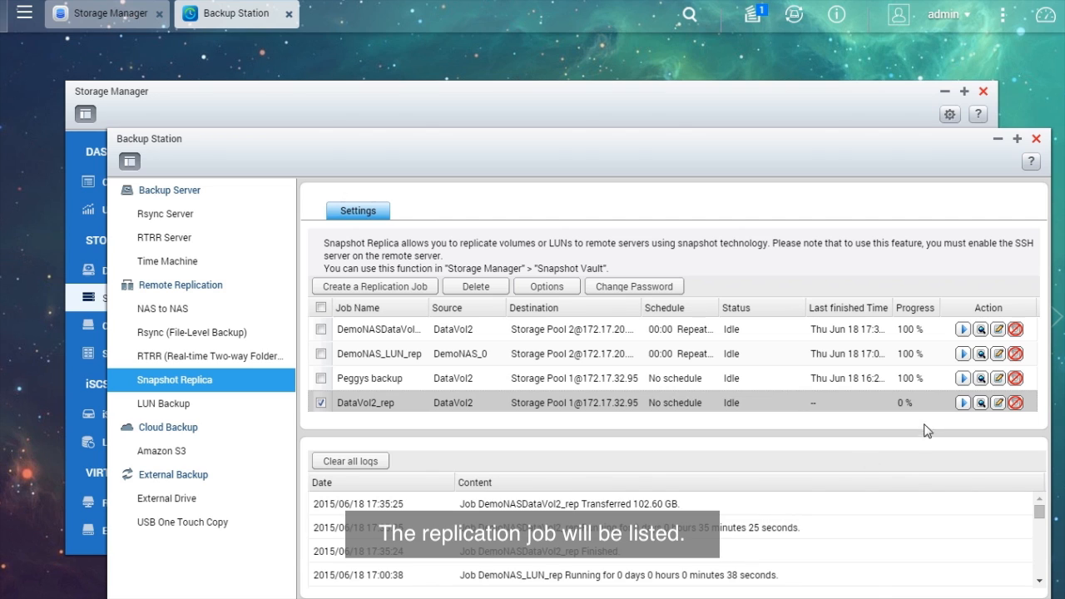
pyautogui.moveTo(963, 403)
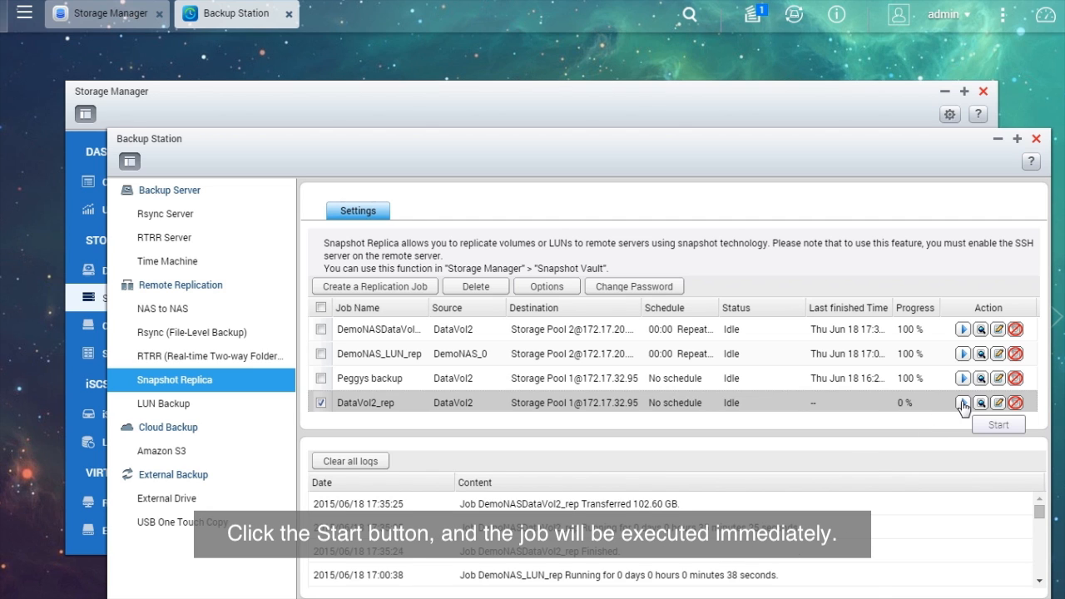
pyautogui.click(963, 402)
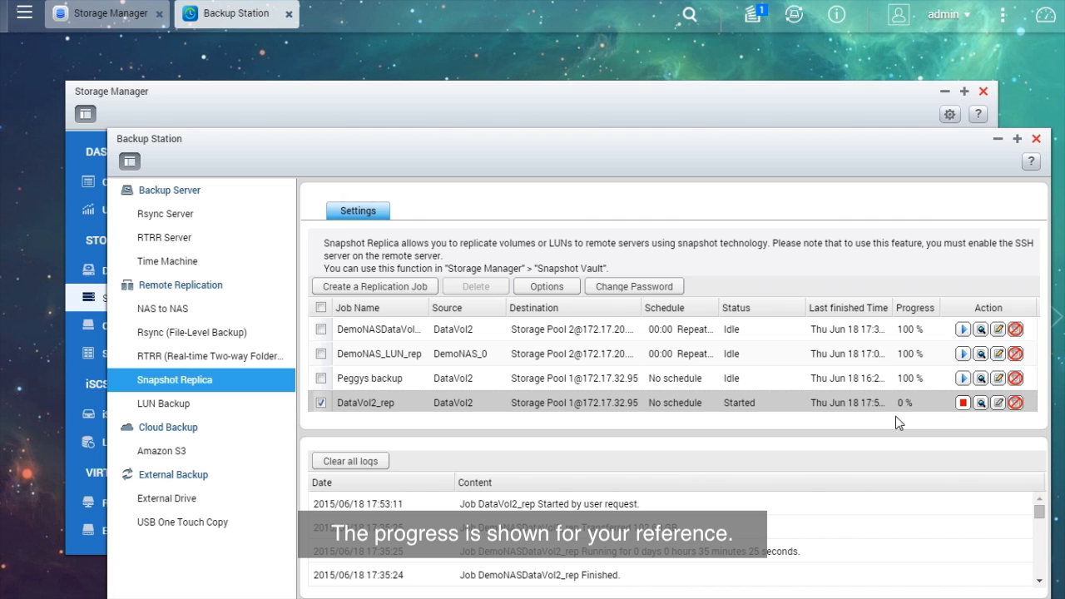
pyautogui.moveTo(1037, 144)
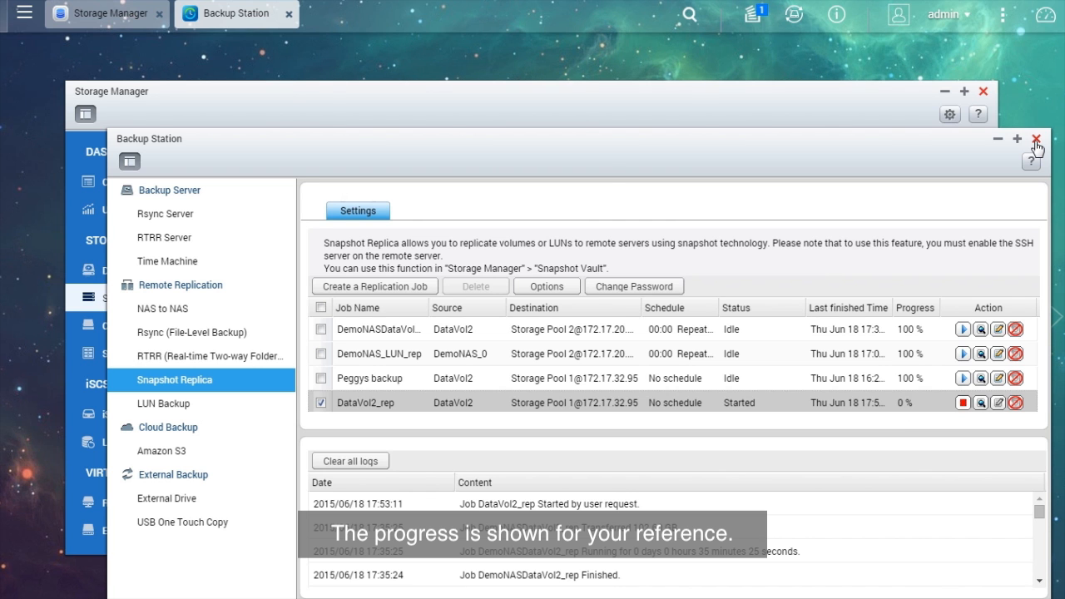
pyautogui.click(1036, 139)
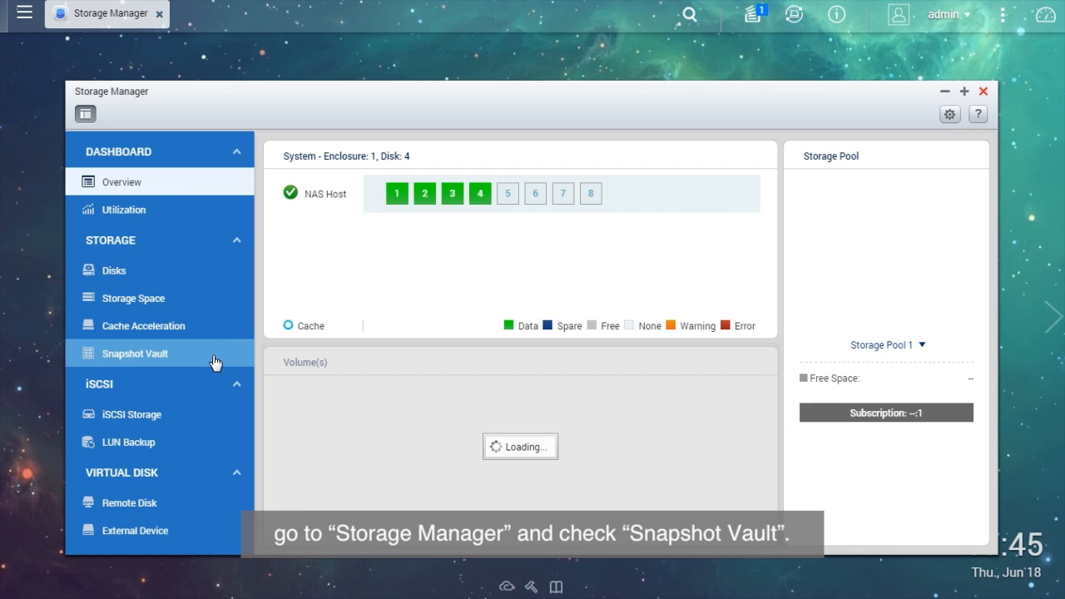
# Go to Snapshot Vault and select the Sales-Replica entry.
pyautogui.click(134, 353)
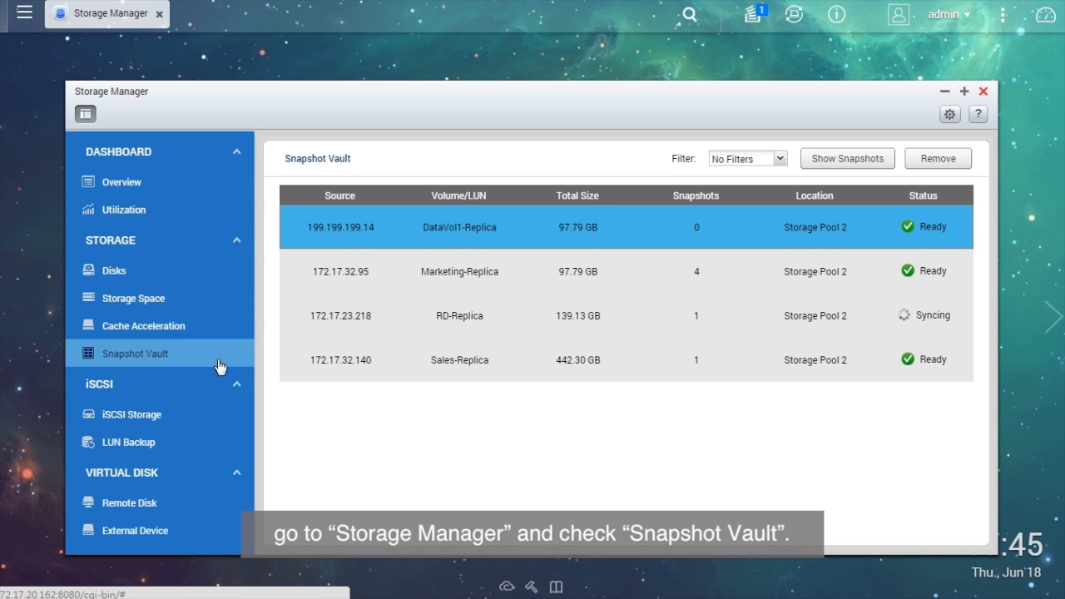
pyautogui.click(459, 360)
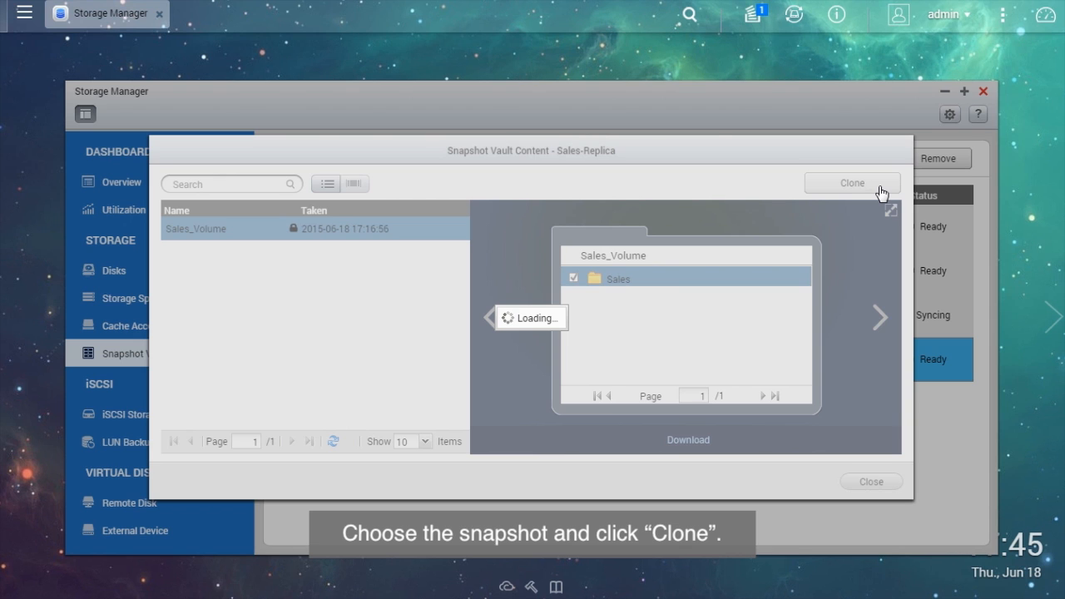
# Clone the 2015-06-18 Sales_Volume snapshot as Sales_Volume_c1 sharing Sales, then close the vault.
pyautogui.click(852, 183)
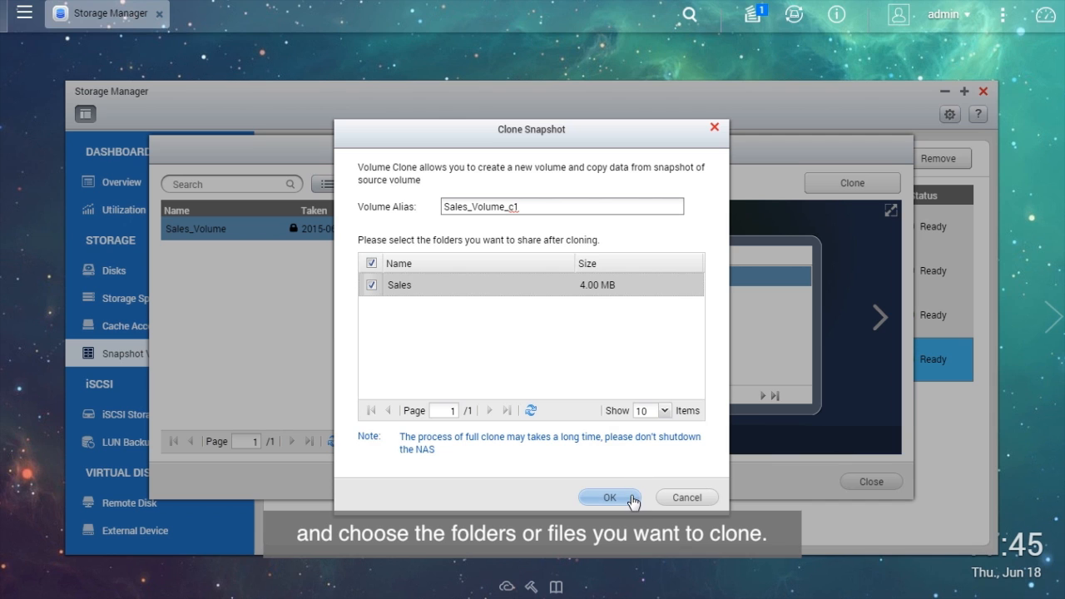
pyautogui.click(609, 497)
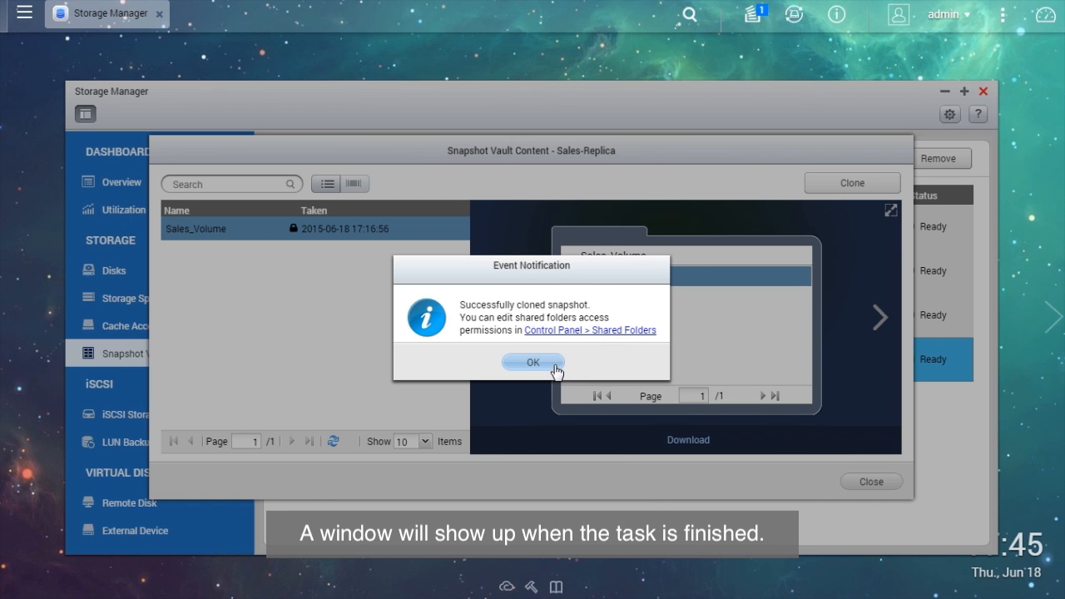
pyautogui.click(532, 361)
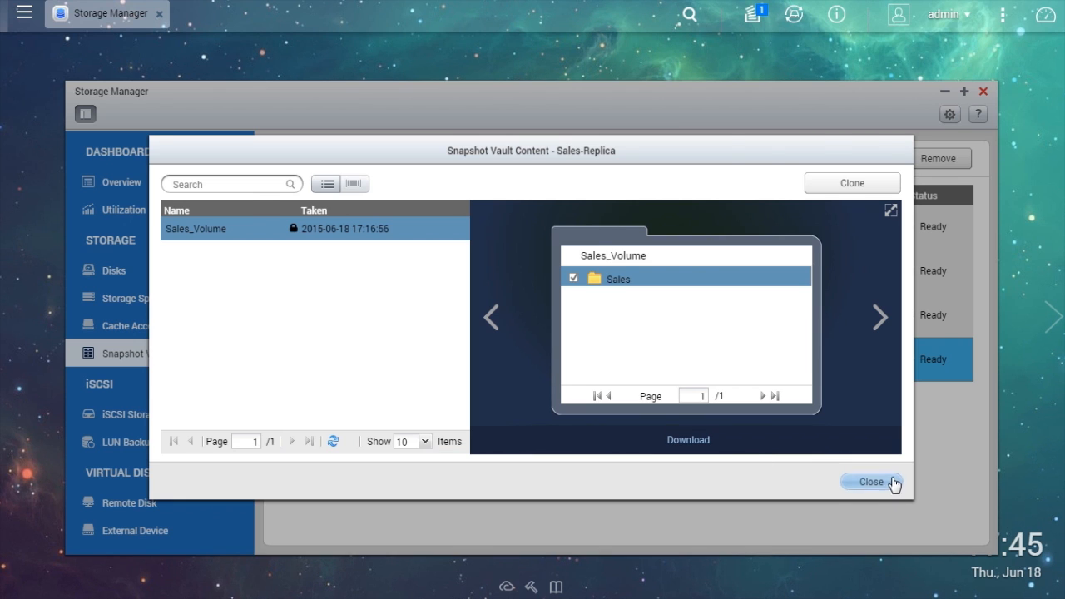
pyautogui.click(871, 481)
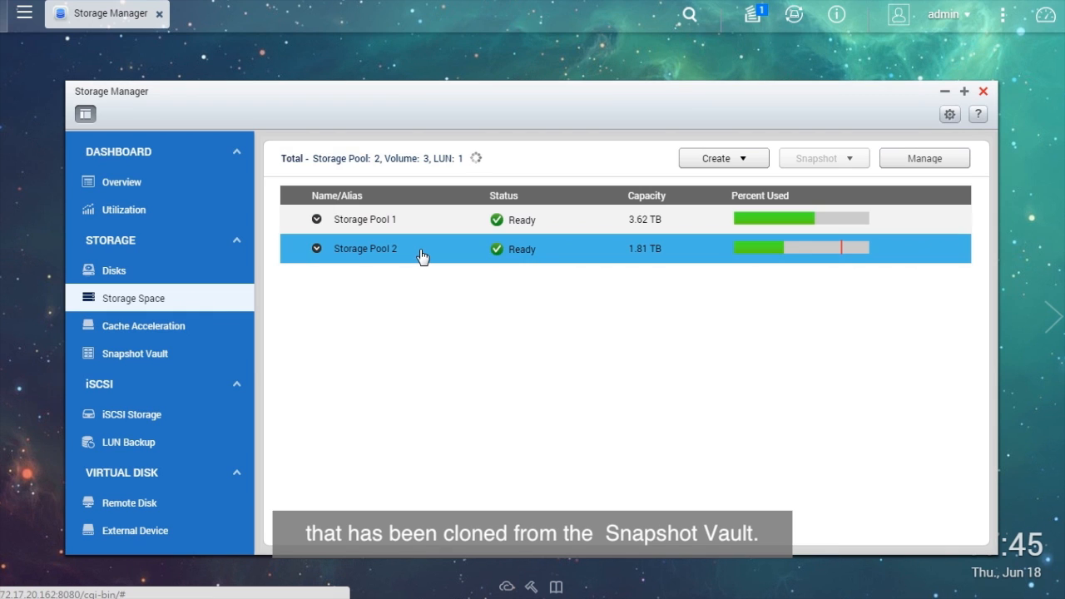
# Expand Storage Pool 2 to show the Ready 442.30 GB Sales_Volume_c1 volume.
pyautogui.click(317, 248)
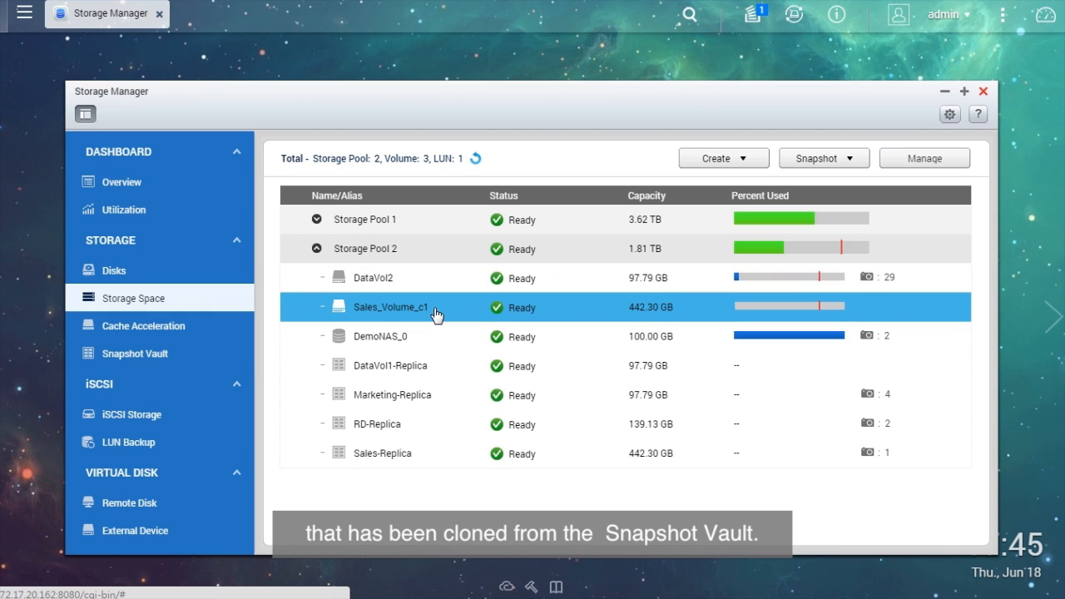